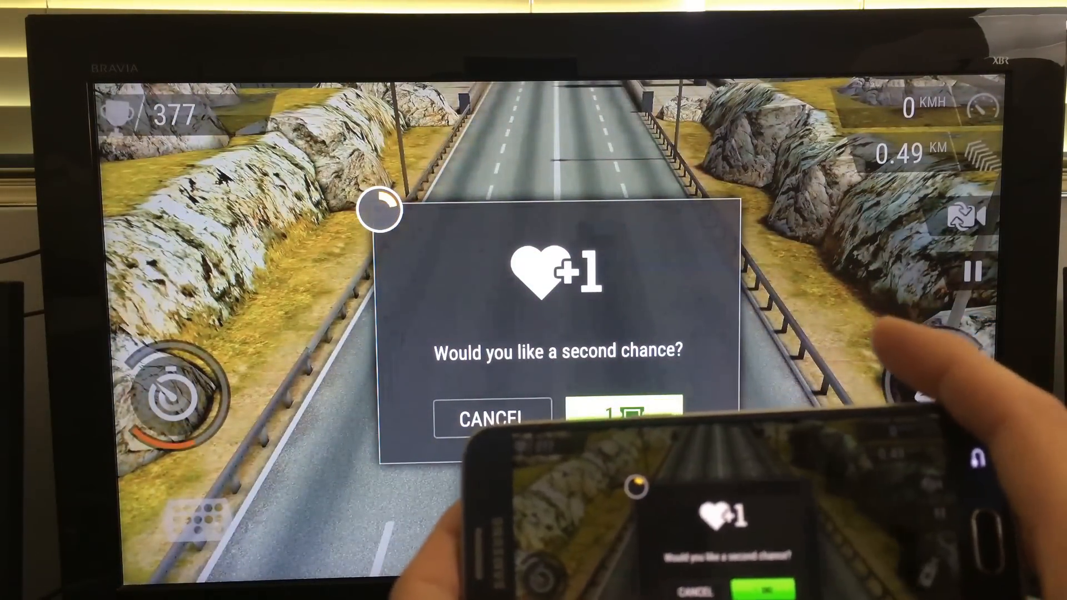
Decline the second-chance offer so the run ends on Game Over with 378 points over 0.5 km
left_click(489, 416)
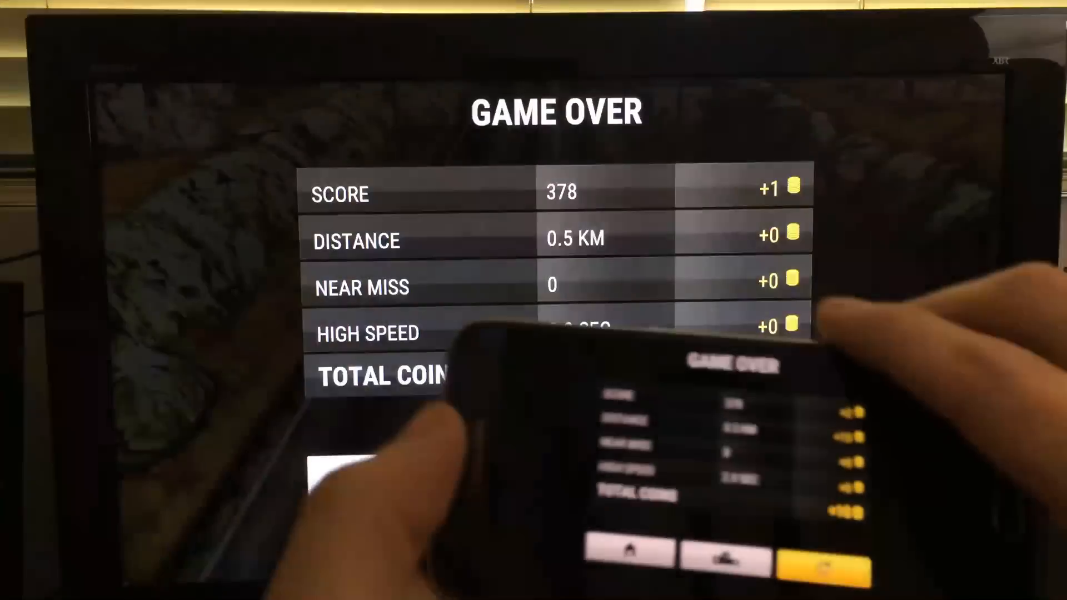